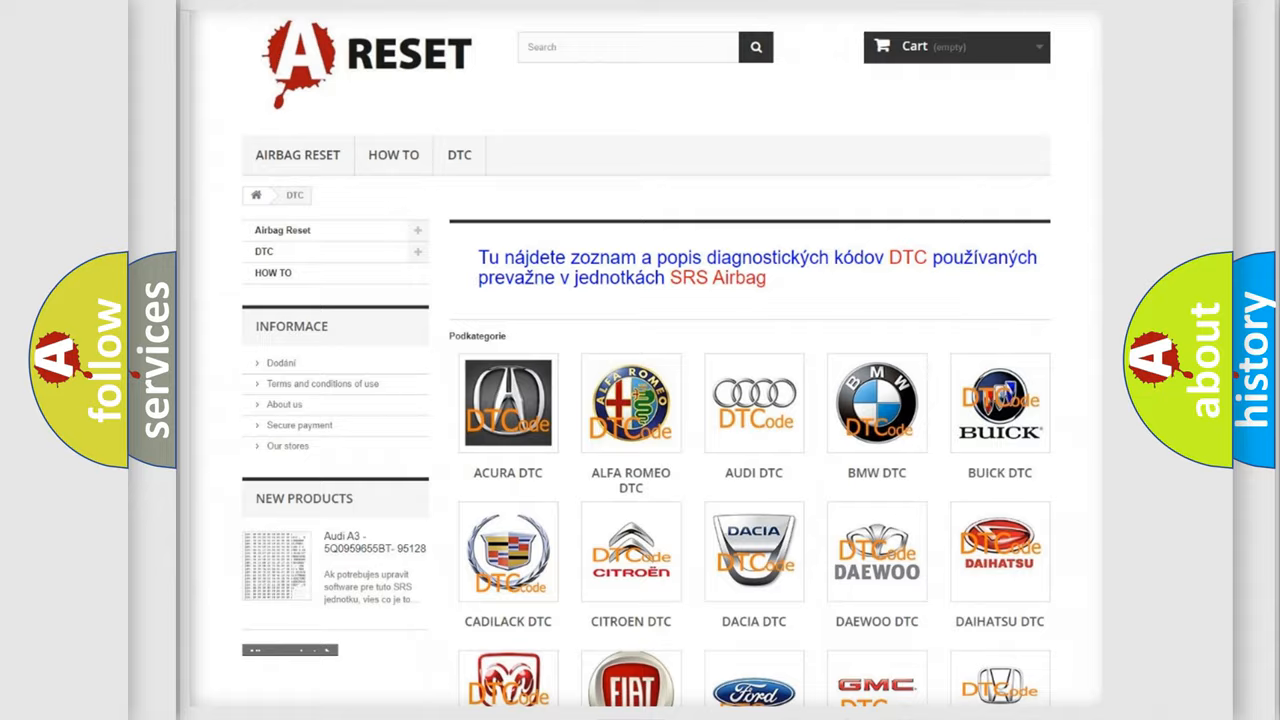
- Scroll through the Saturn DTC code list to reach code P0606:31
scroll("down", 3)
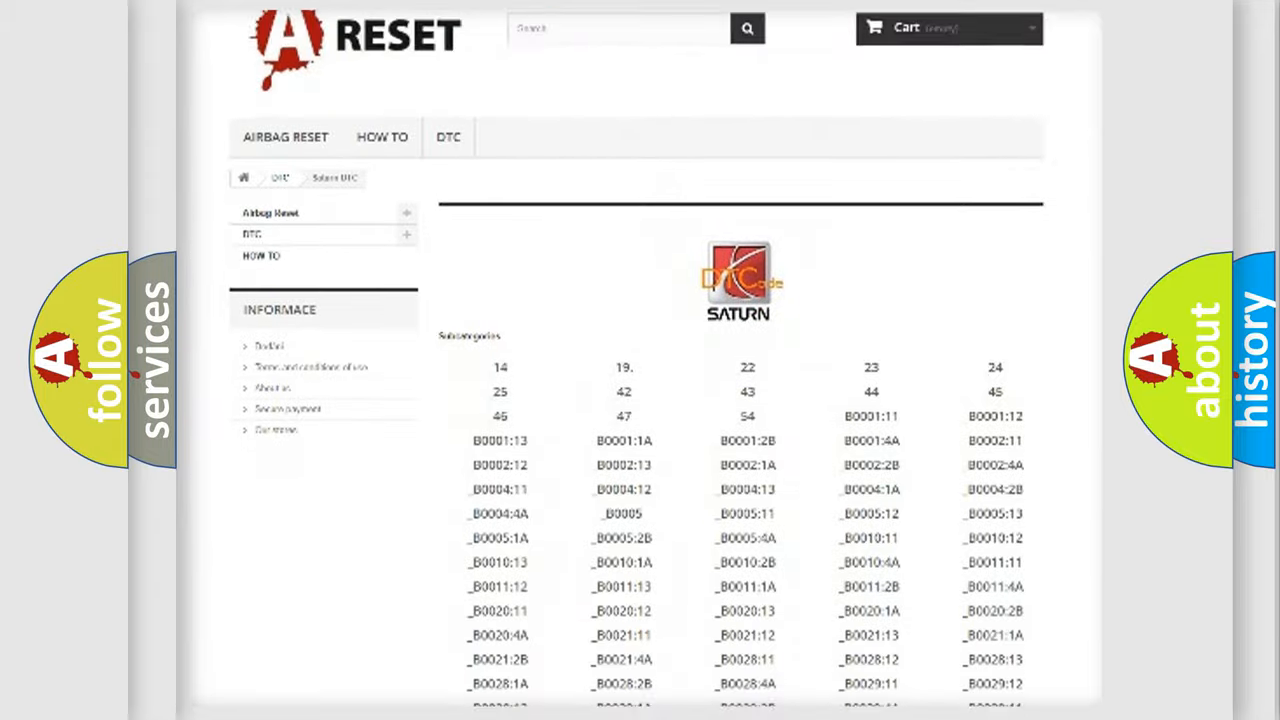
scroll("down", 3)
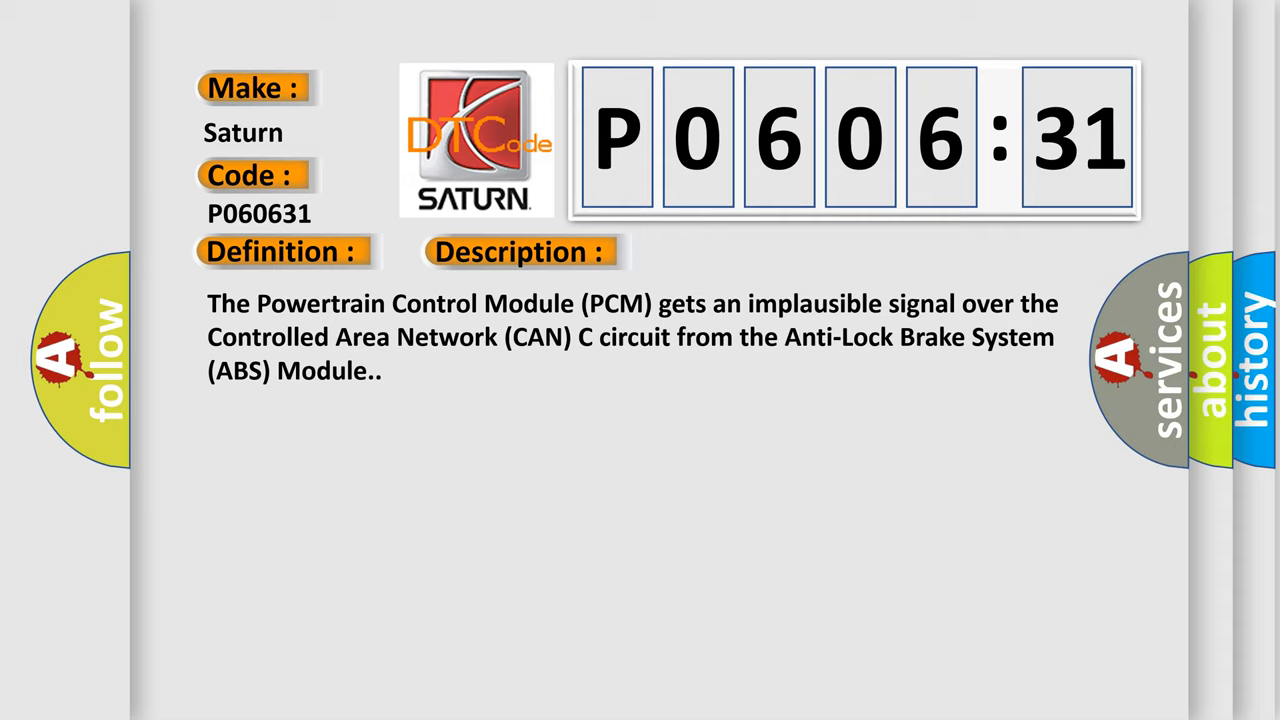
- Advance to the Cause section: DTC active in the ABS module CAN C bus circuit
left_click(735, 251)
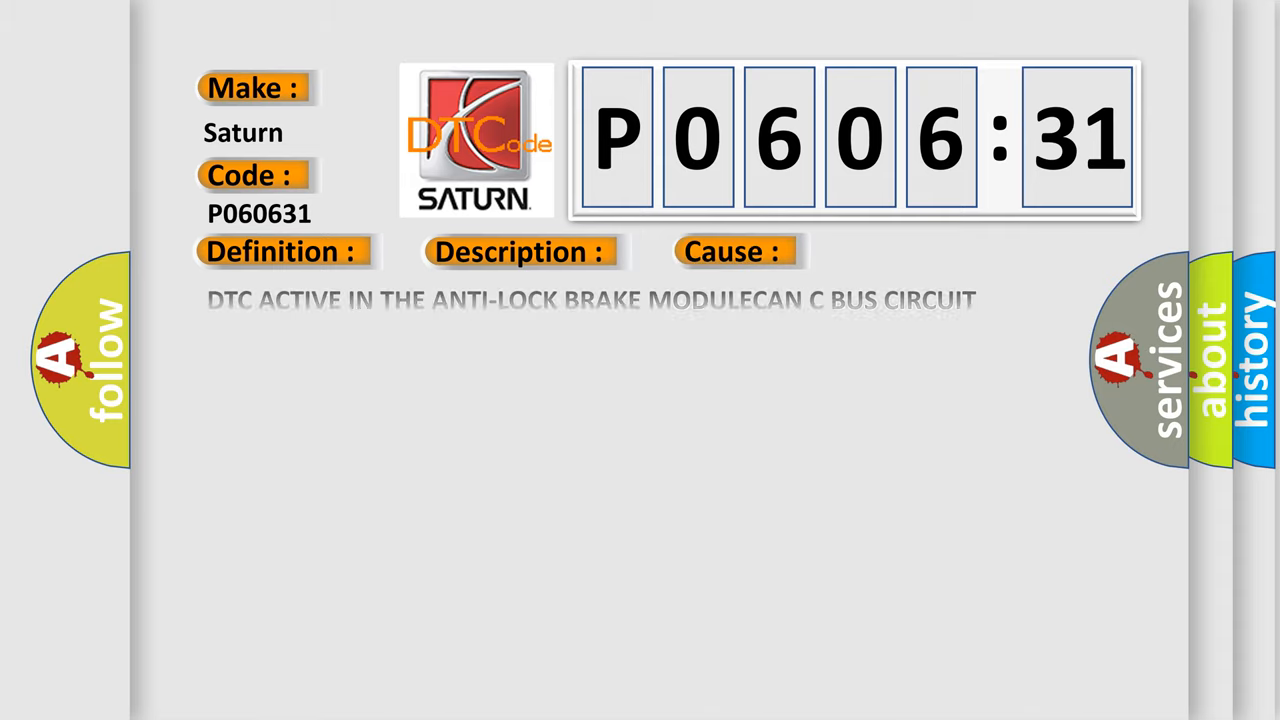